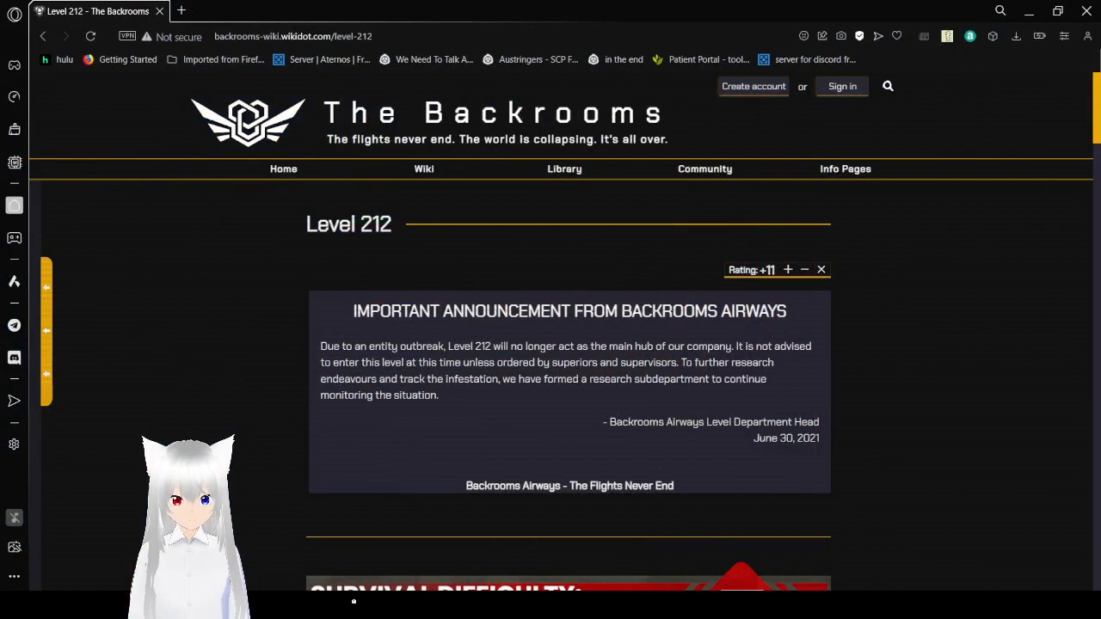
{"action": "mouse_move", "coordinate": [931, 310]}
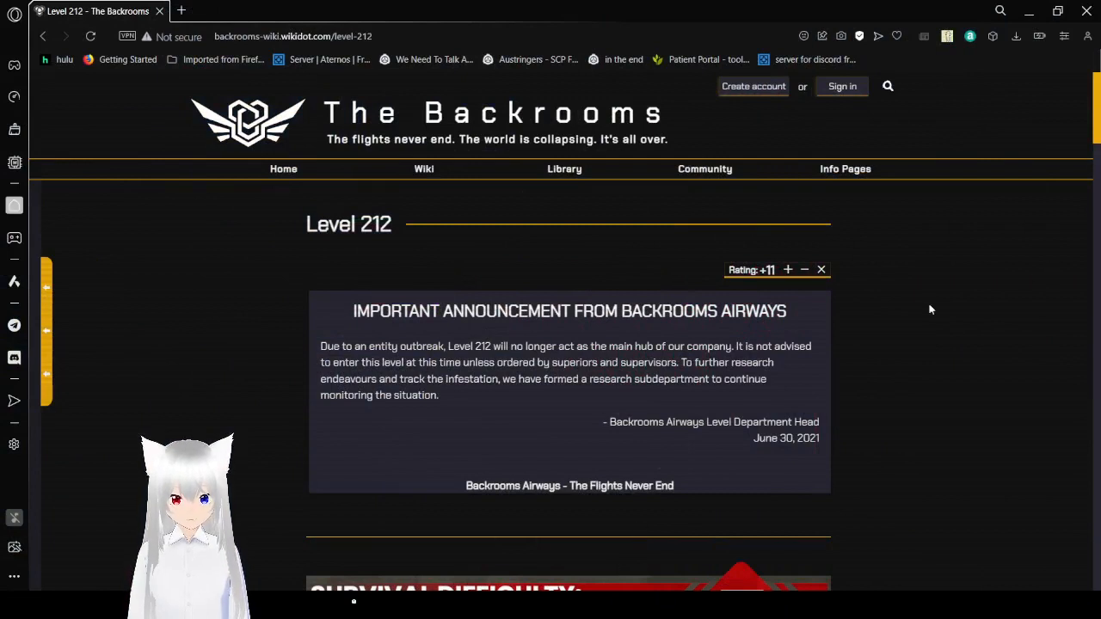
{"action": "scroll", "scroll_direction": "down", "scroll_amount": 3}
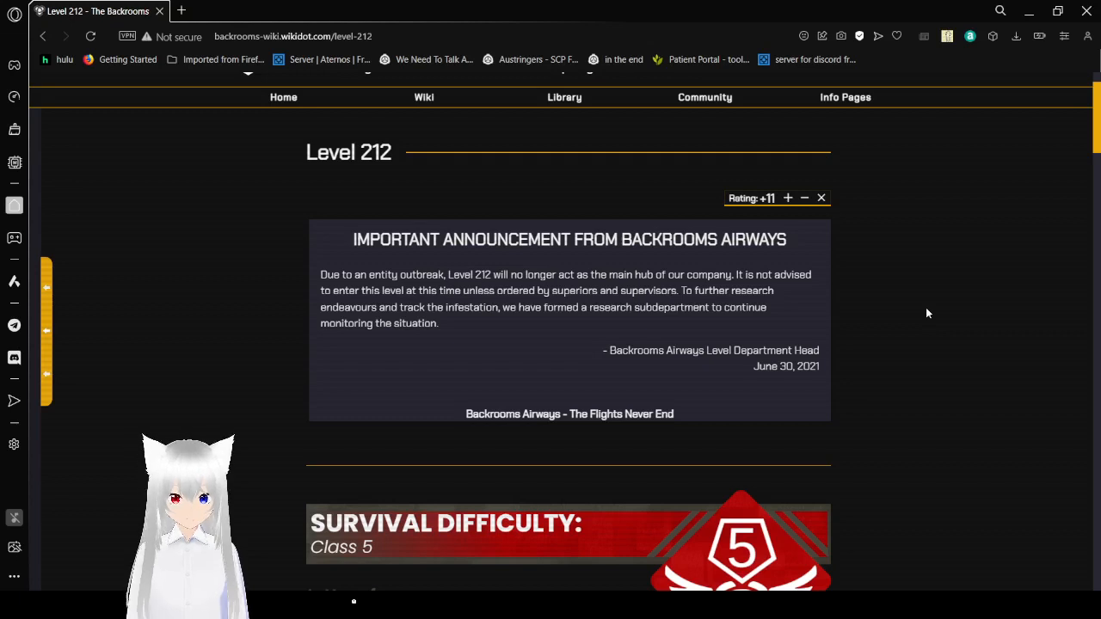
{"action": "scroll", "scroll_direction": "down", "scroll_amount": 3}
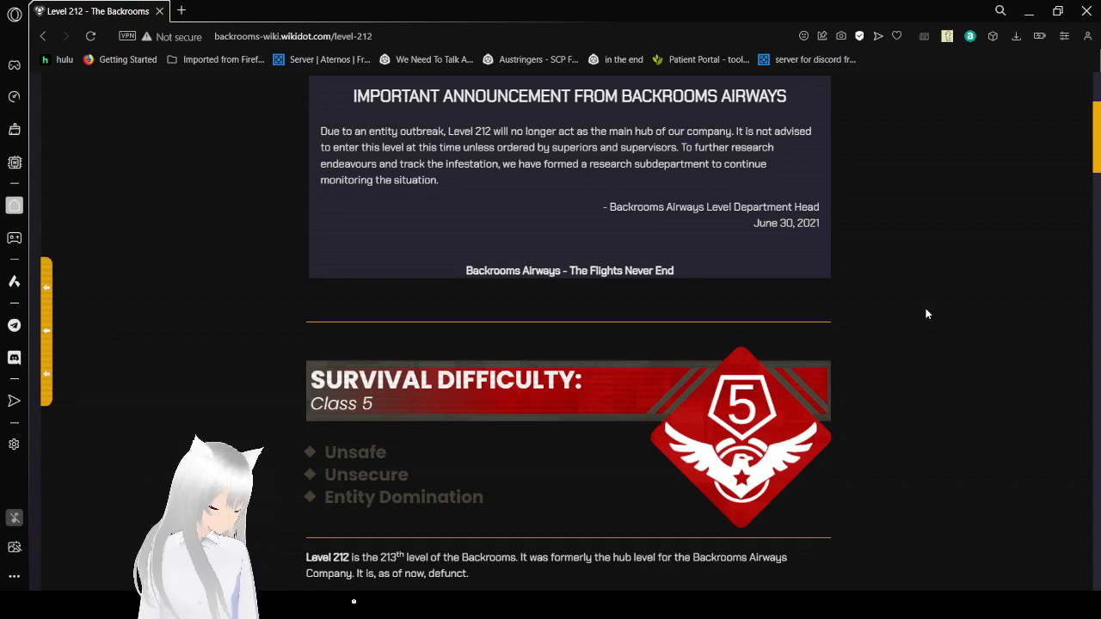
{"action": "scroll", "scroll_direction": "down", "scroll_amount": 3}
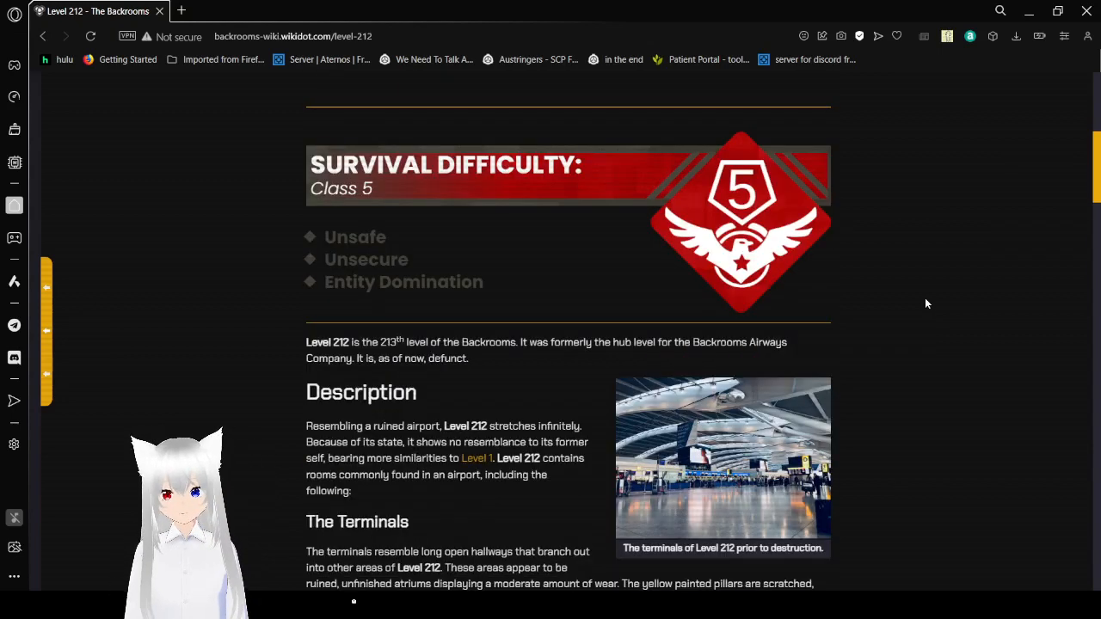
{"action": "scroll", "scroll_direction": "down", "scroll_amount": 3}
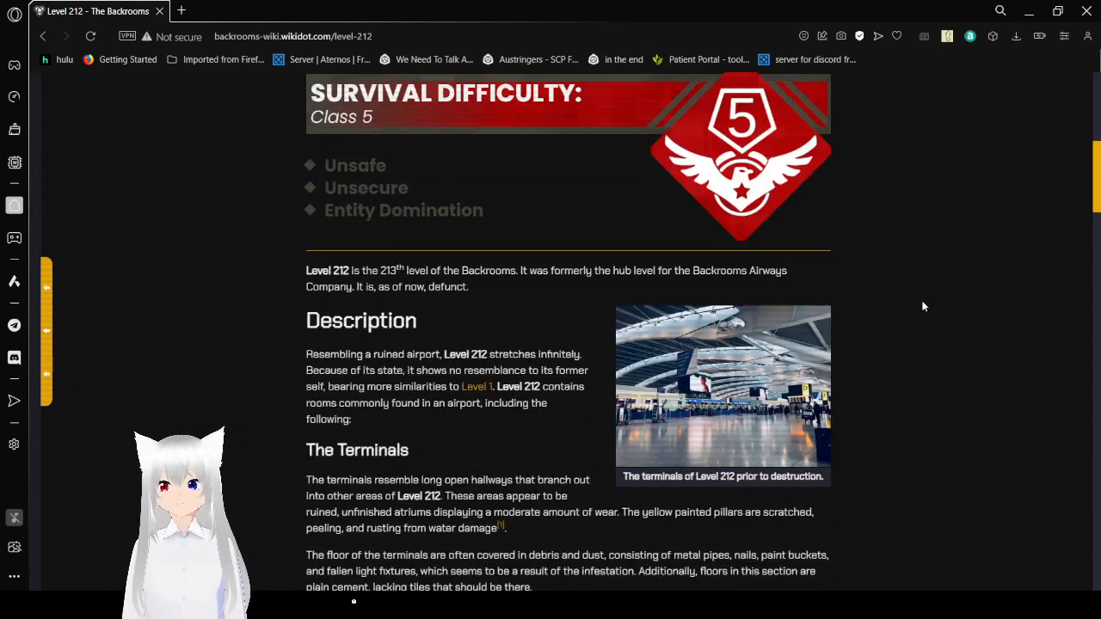
{"action": "scroll", "scroll_direction": "down", "scroll_amount": 3}
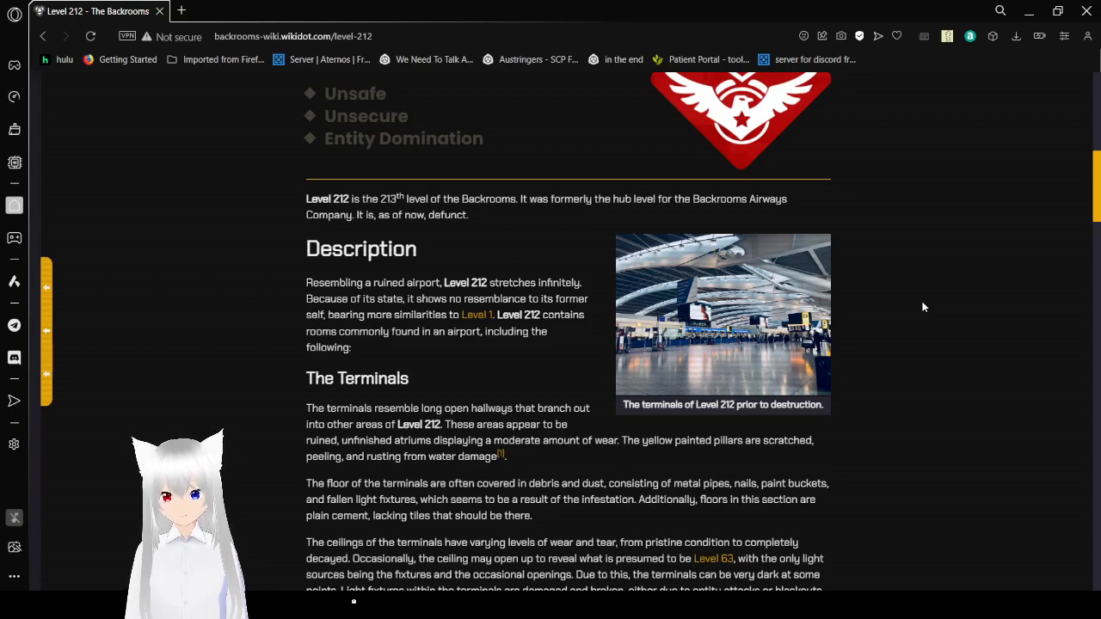
{"action": "scroll", "scroll_direction": "down", "scroll_amount": 3}
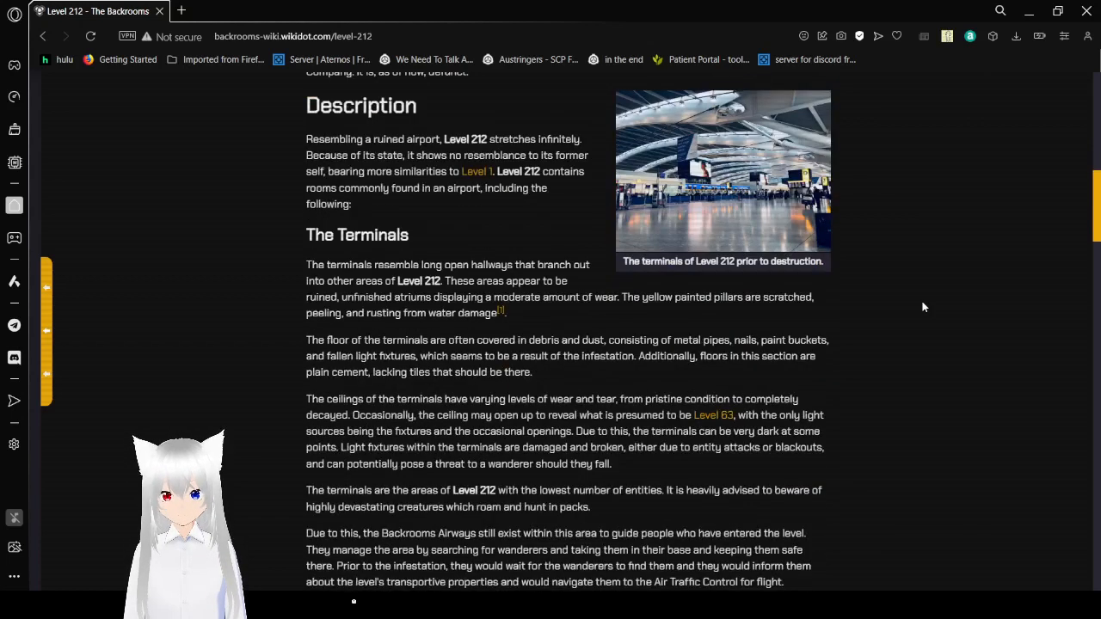
{"action": "scroll", "scroll_direction": "down", "scroll_amount": 3}
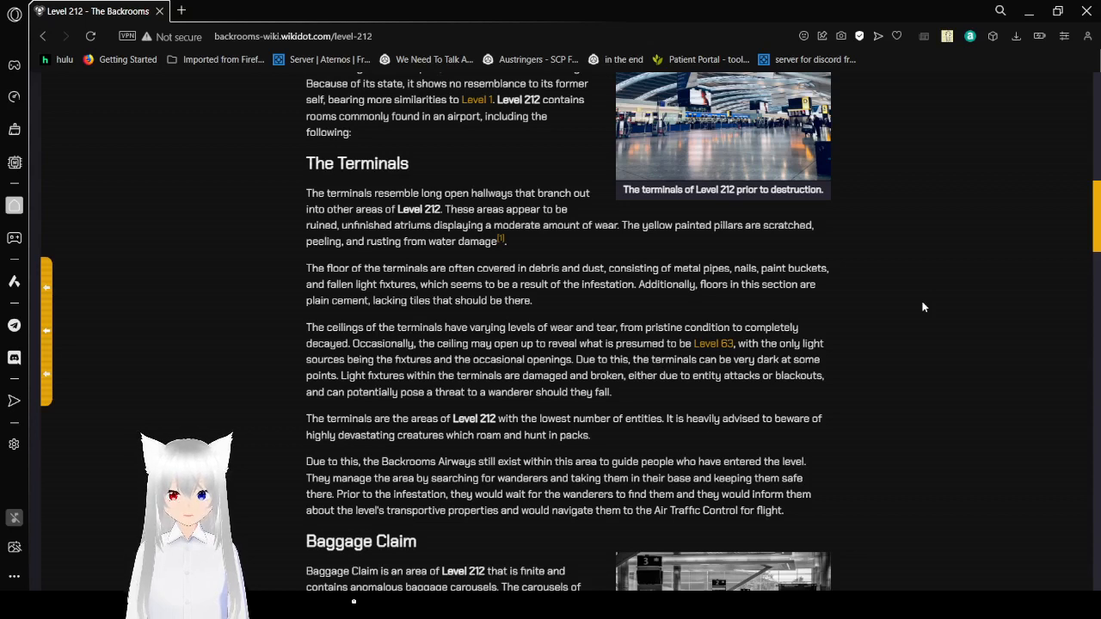
{"action": "mouse_move", "coordinate": [591, 216]}
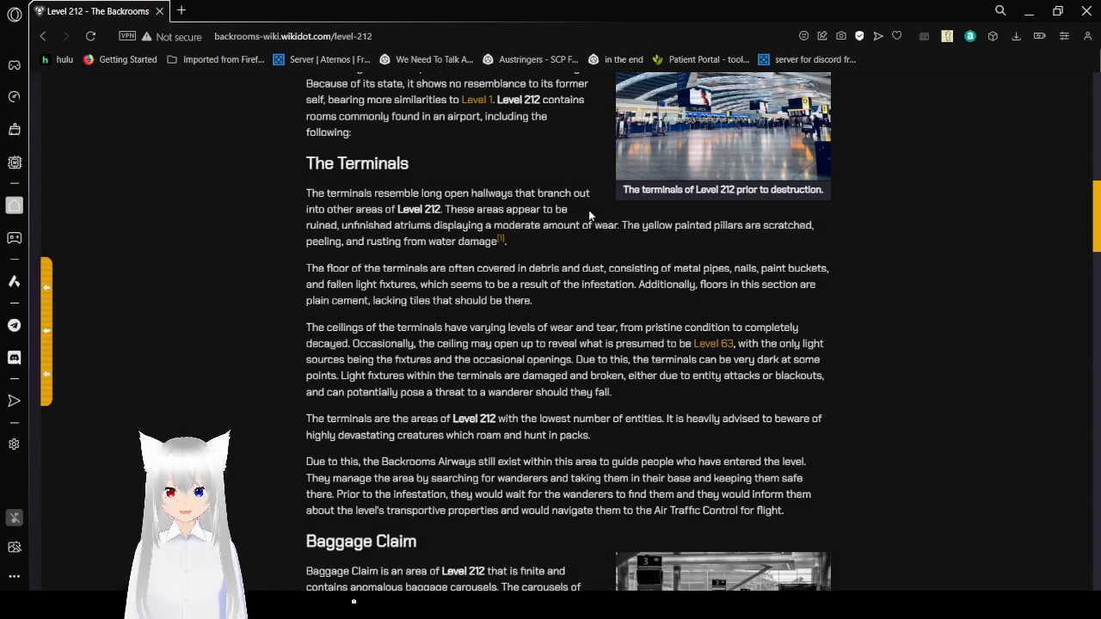
{"action": "mouse_move", "coordinate": [493, 240]}
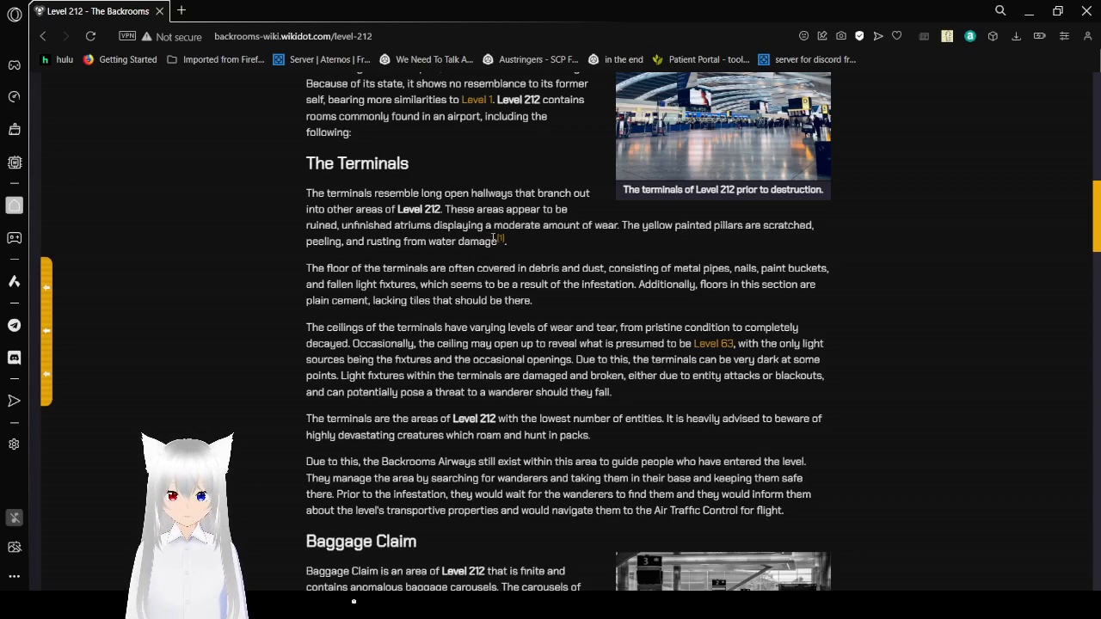
{"action": "mouse_move", "coordinate": [500, 239]}
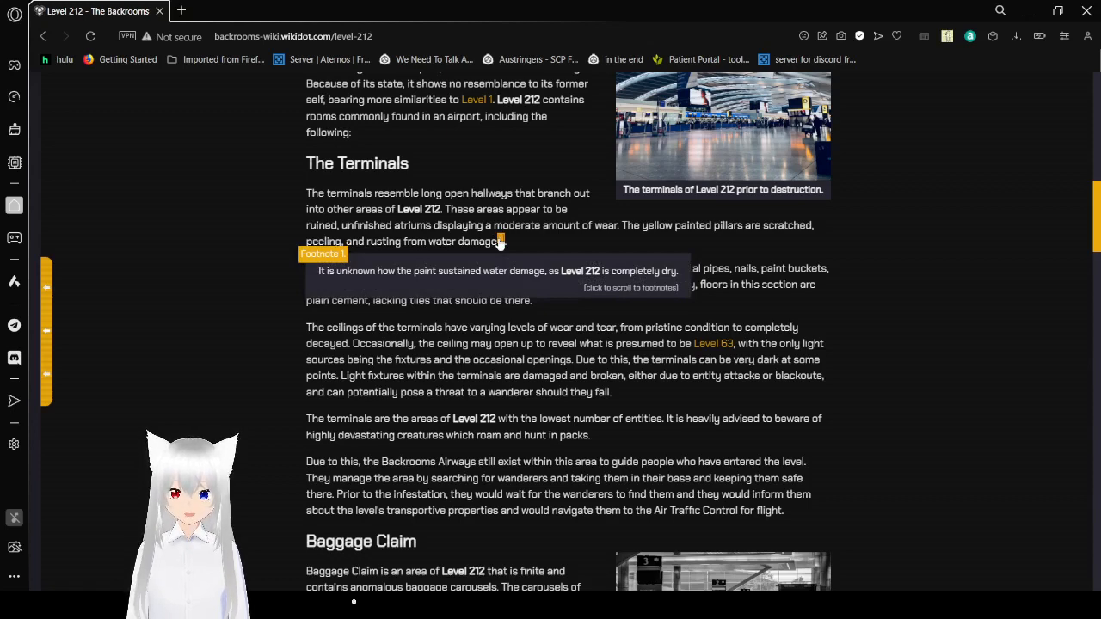
{"action": "mouse_move", "coordinate": [911, 253]}
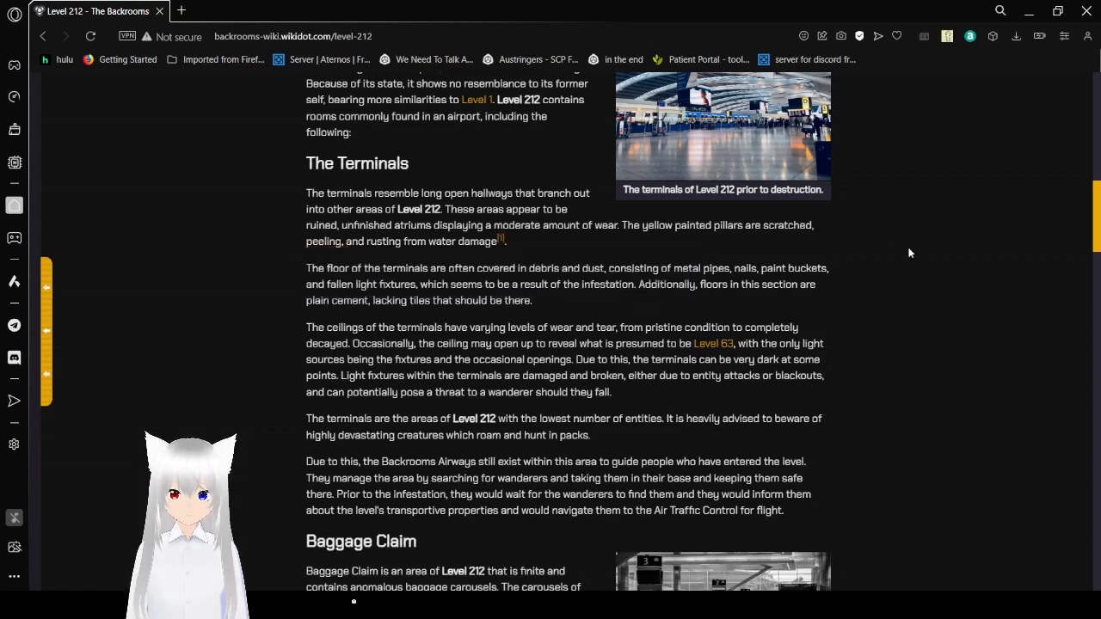
{"action": "scroll", "scroll_direction": "down", "scroll_amount": 3}
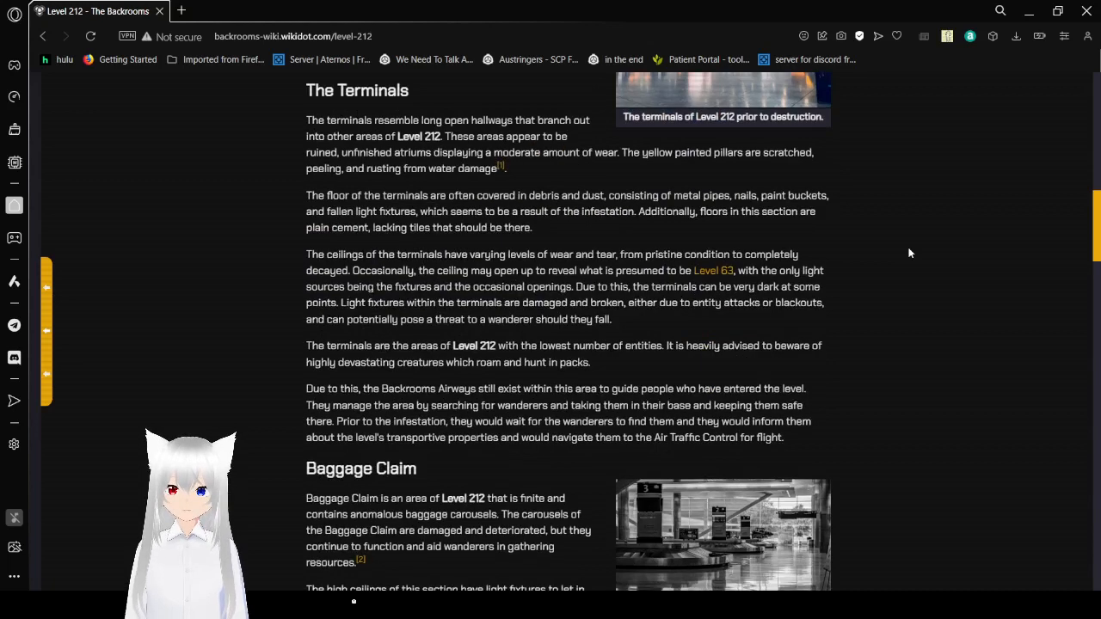
{"action": "scroll", "scroll_direction": "down", "scroll_amount": 3}
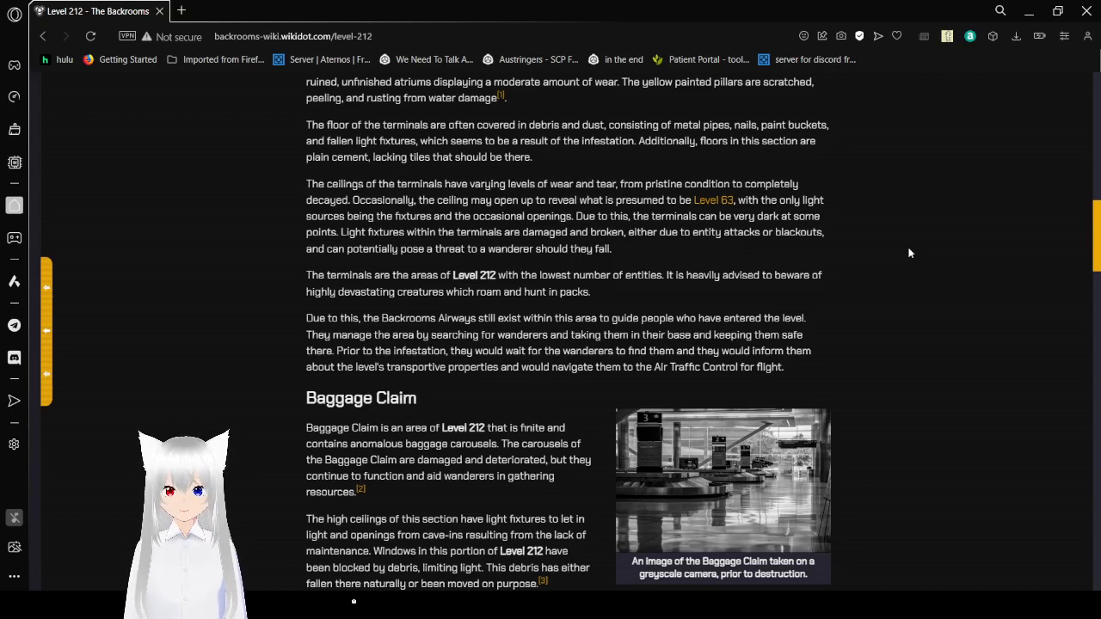
{"action": "scroll", "scroll_direction": "down", "scroll_amount": 3}
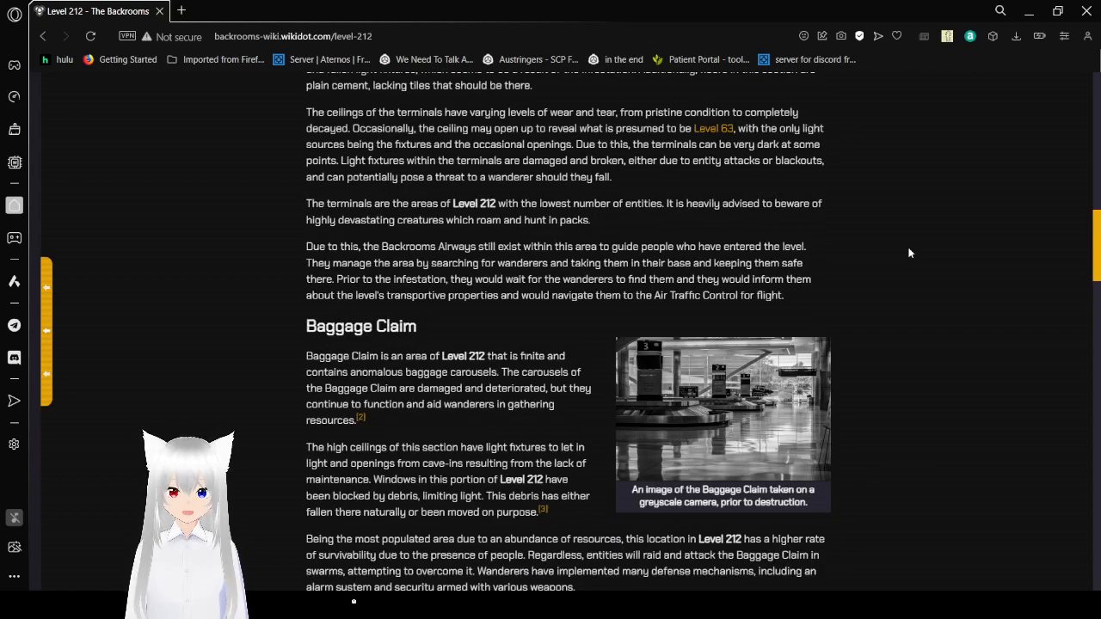
{"action": "scroll", "scroll_direction": "down", "scroll_amount": 3}
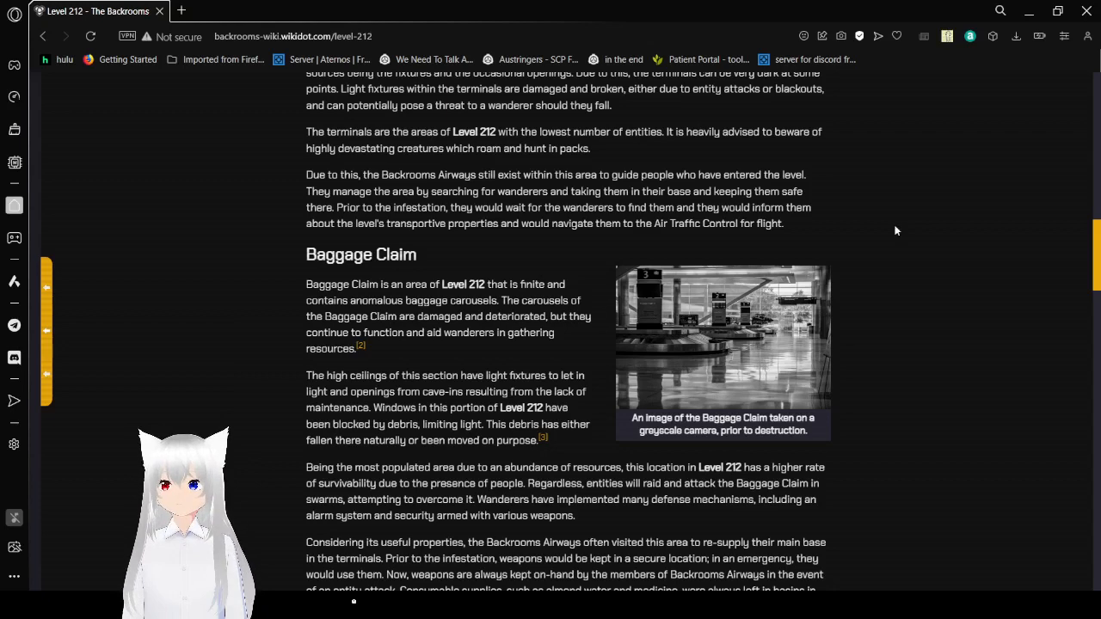
{"action": "scroll", "scroll_direction": "down", "scroll_amount": 3}
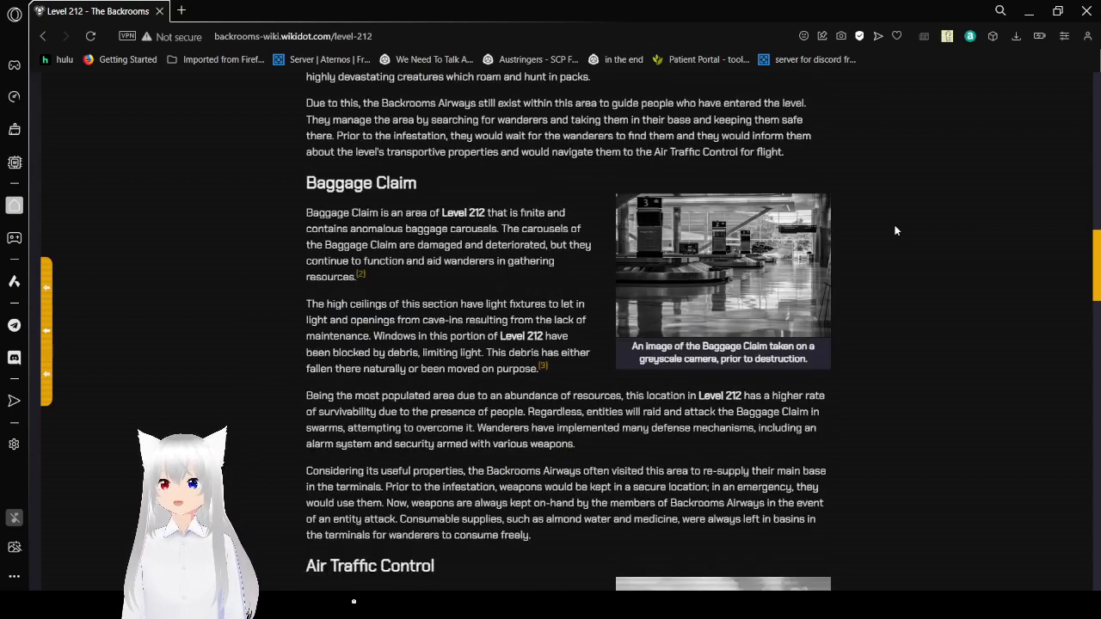
{"action": "scroll", "scroll_direction": "up", "scroll_amount": 3}
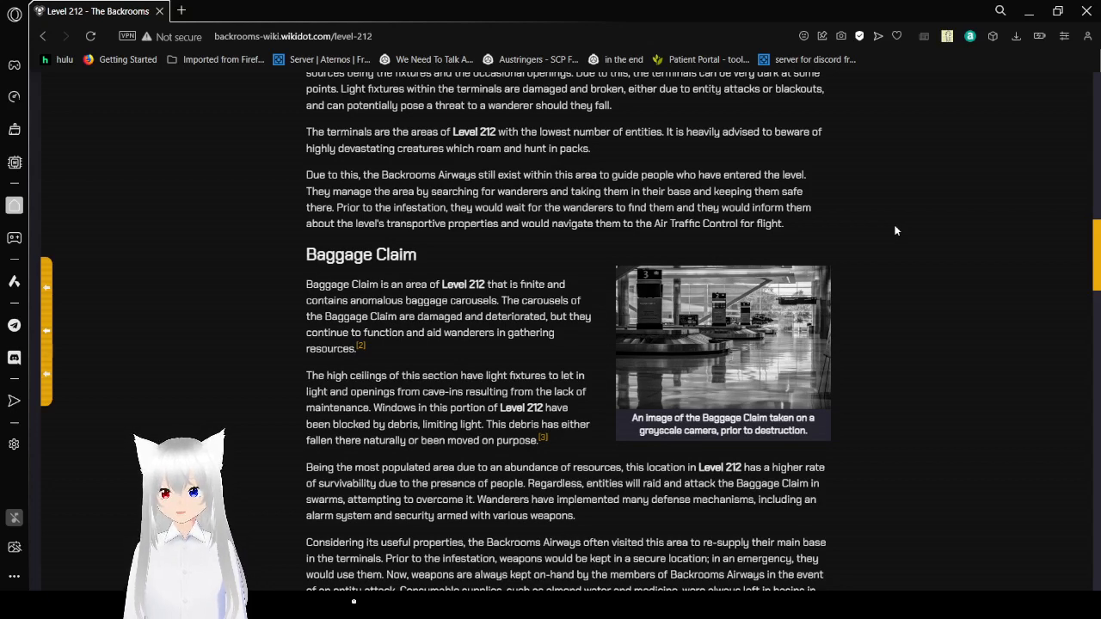
{"action": "scroll", "scroll_direction": "down", "scroll_amount": 3}
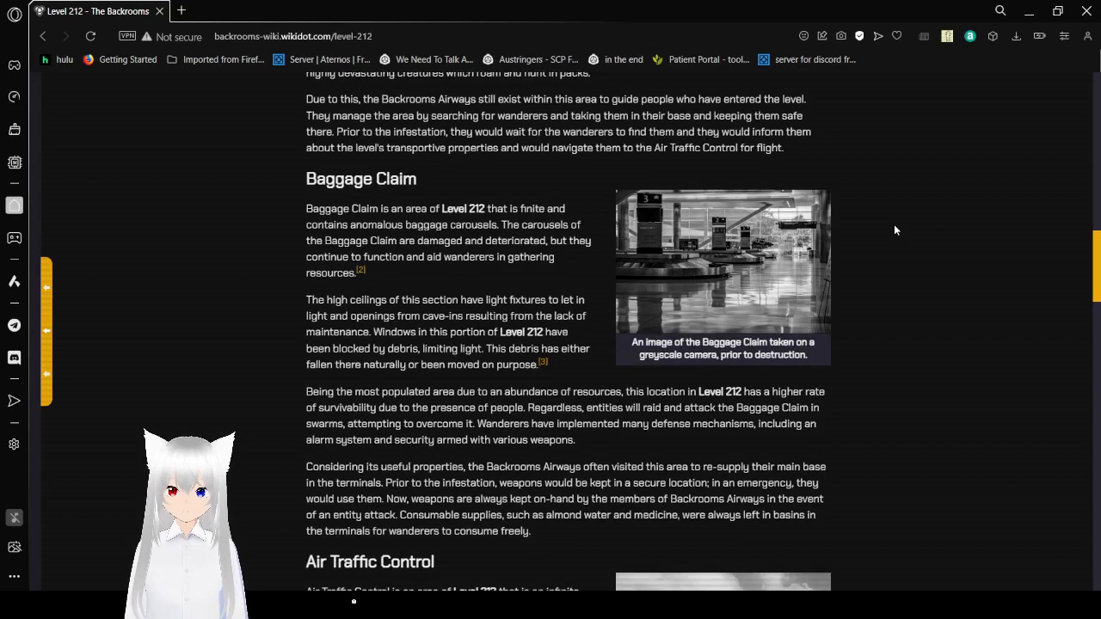
{"action": "scroll", "scroll_direction": "down", "scroll_amount": 3}
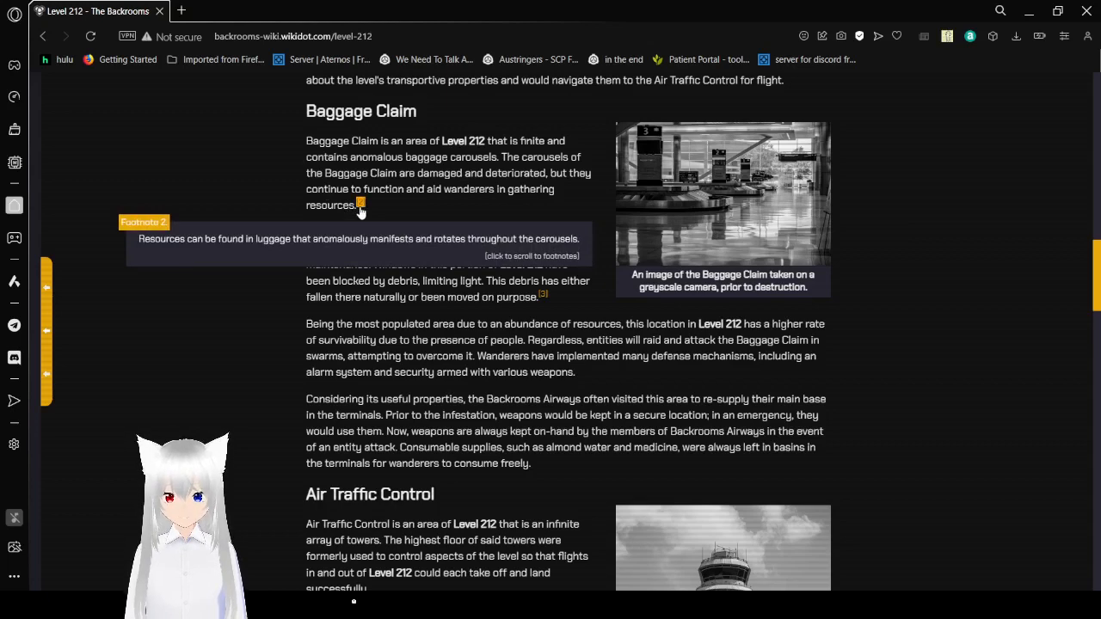
{"action": "mouse_move", "coordinate": [205, 312]}
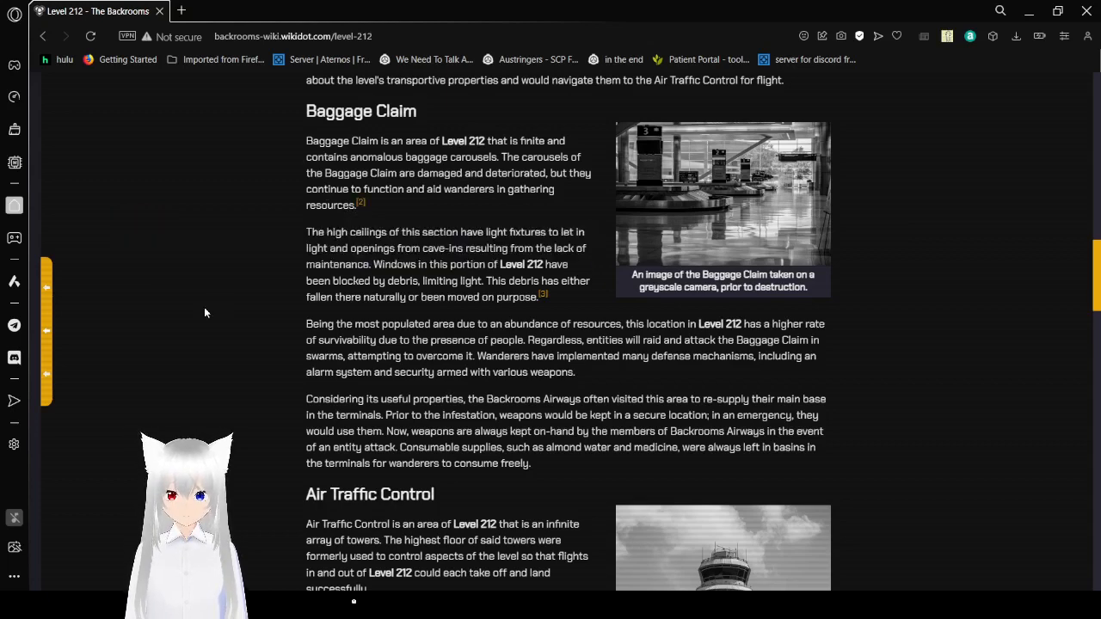
{"action": "scroll", "scroll_direction": "down", "scroll_amount": 3}
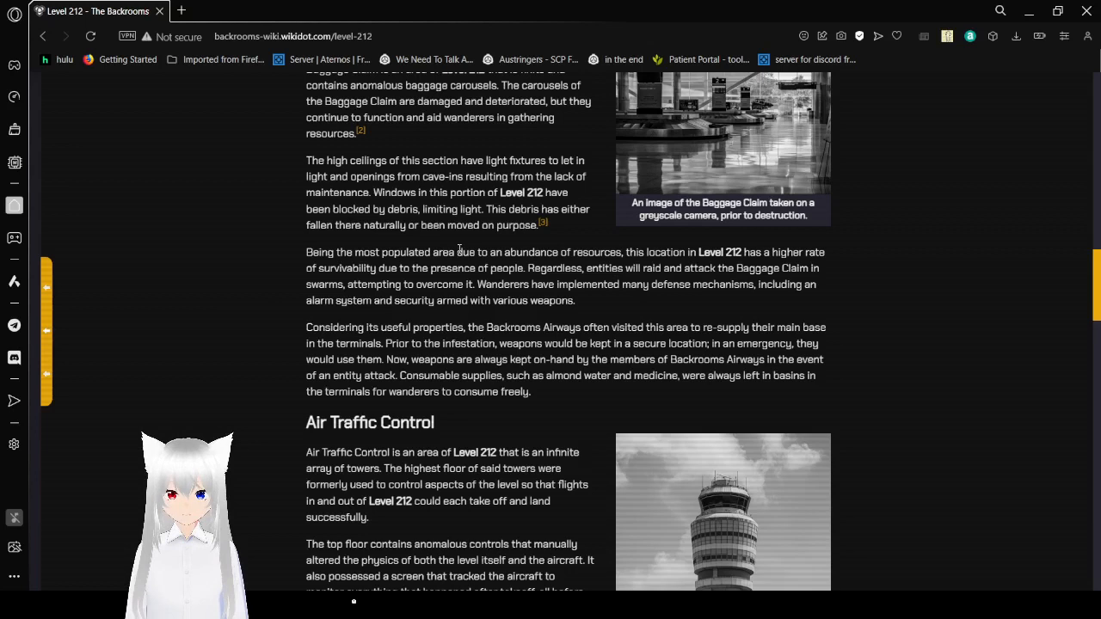
{"action": "mouse_move", "coordinate": [543, 222]}
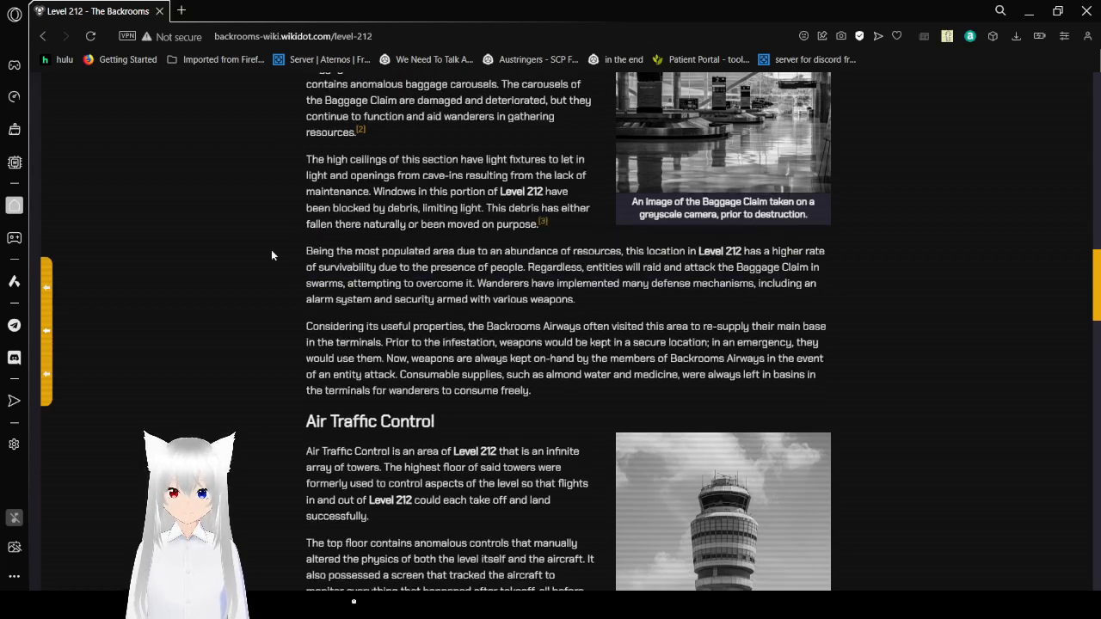
{"action": "scroll", "scroll_direction": "down", "scroll_amount": 3}
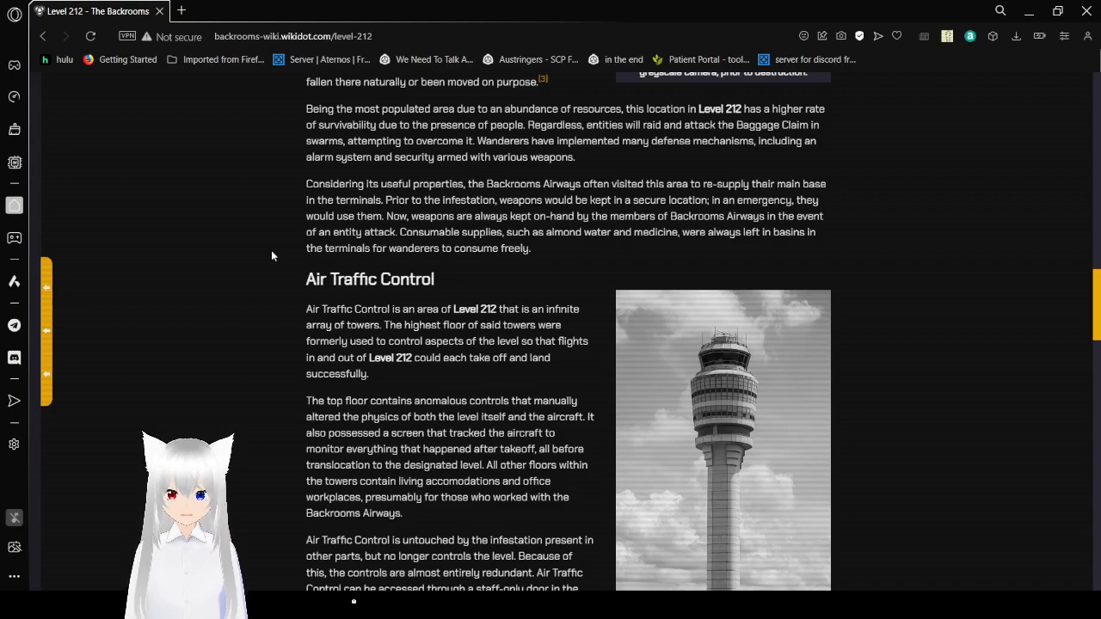
{"action": "scroll", "scroll_direction": "down", "scroll_amount": 3}
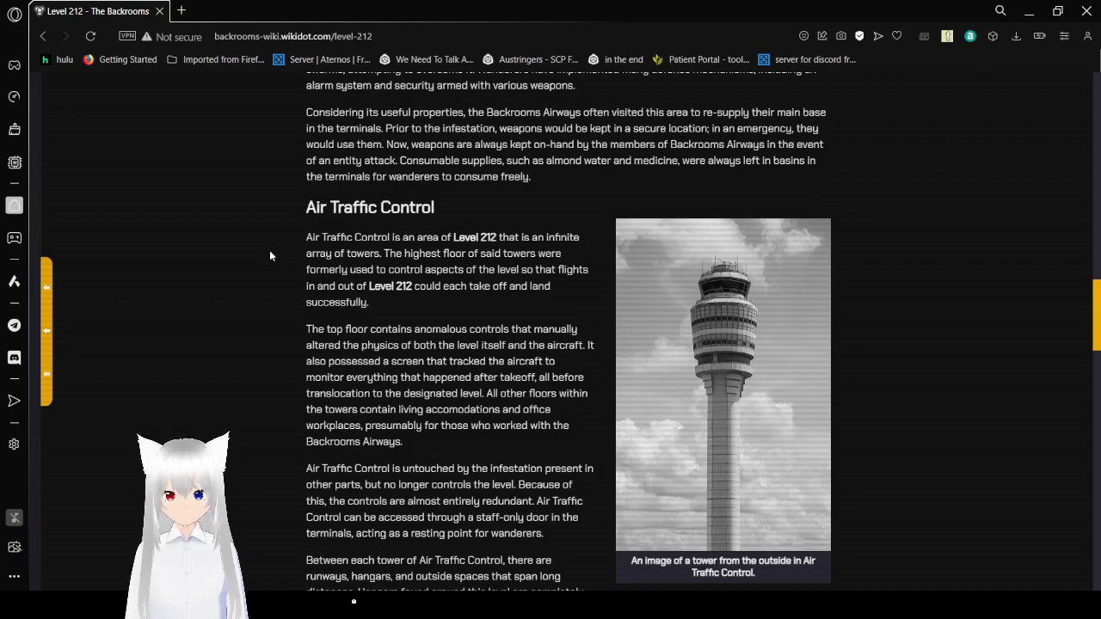
{"action": "scroll", "scroll_direction": "down", "scroll_amount": 3}
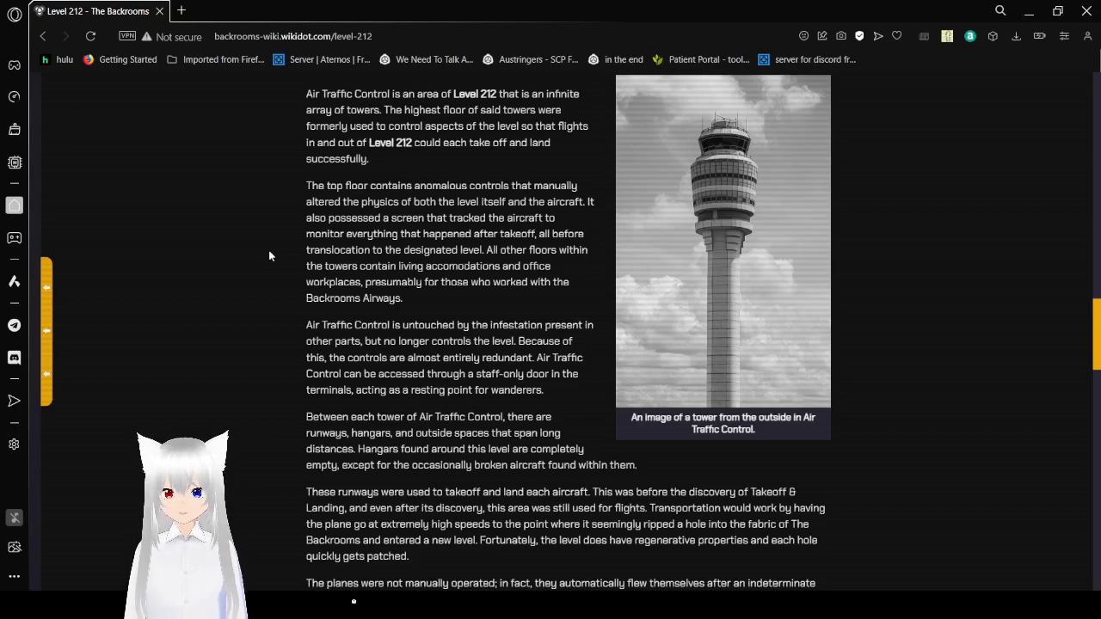
{"action": "scroll", "scroll_direction": "down", "scroll_amount": 3}
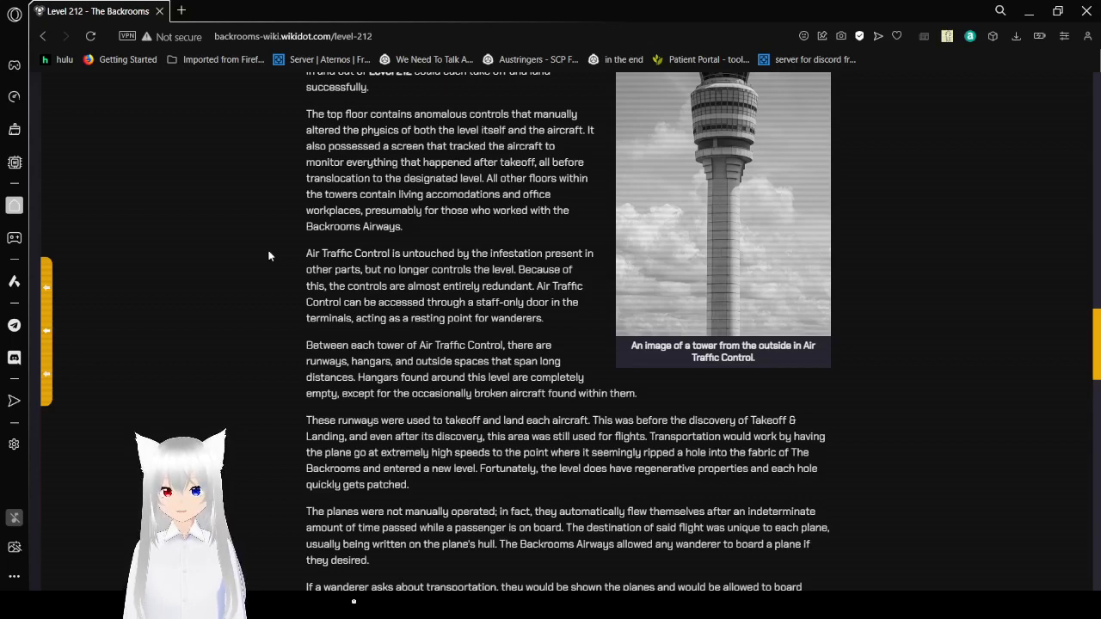
{"action": "scroll", "scroll_direction": "down", "scroll_amount": 3}
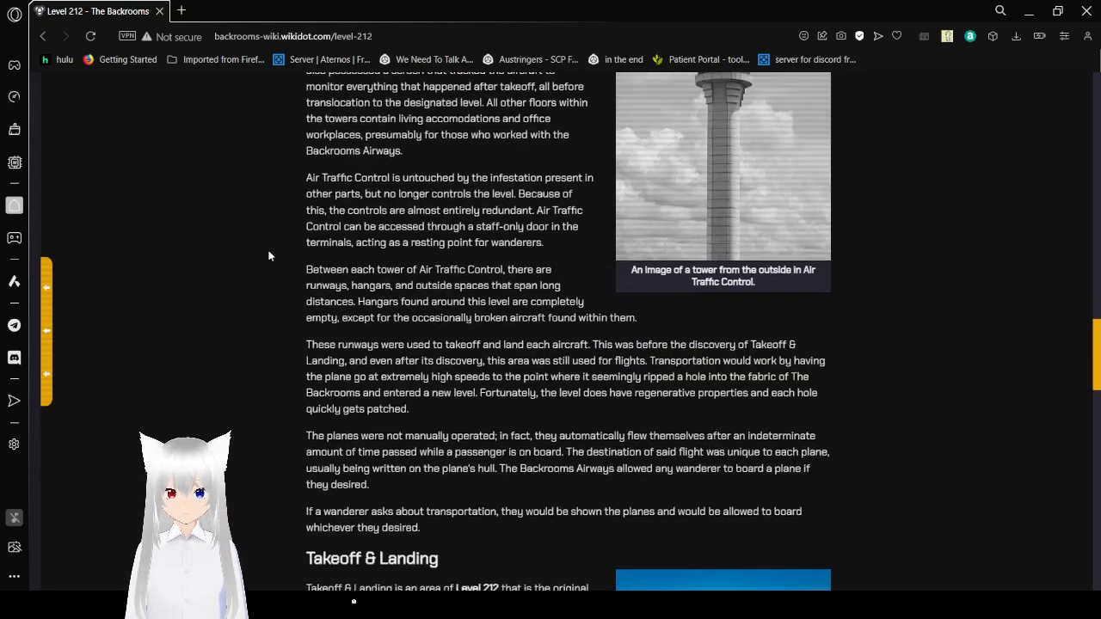
{"action": "scroll", "scroll_direction": "down", "scroll_amount": 3}
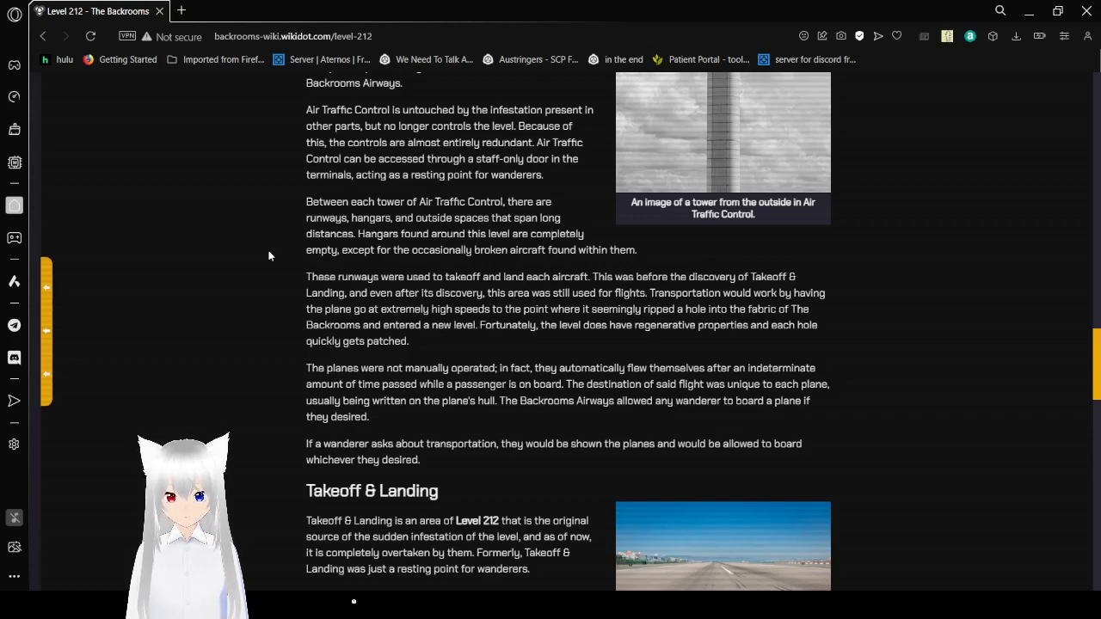
{"action": "scroll", "scroll_direction": "down", "scroll_amount": 3}
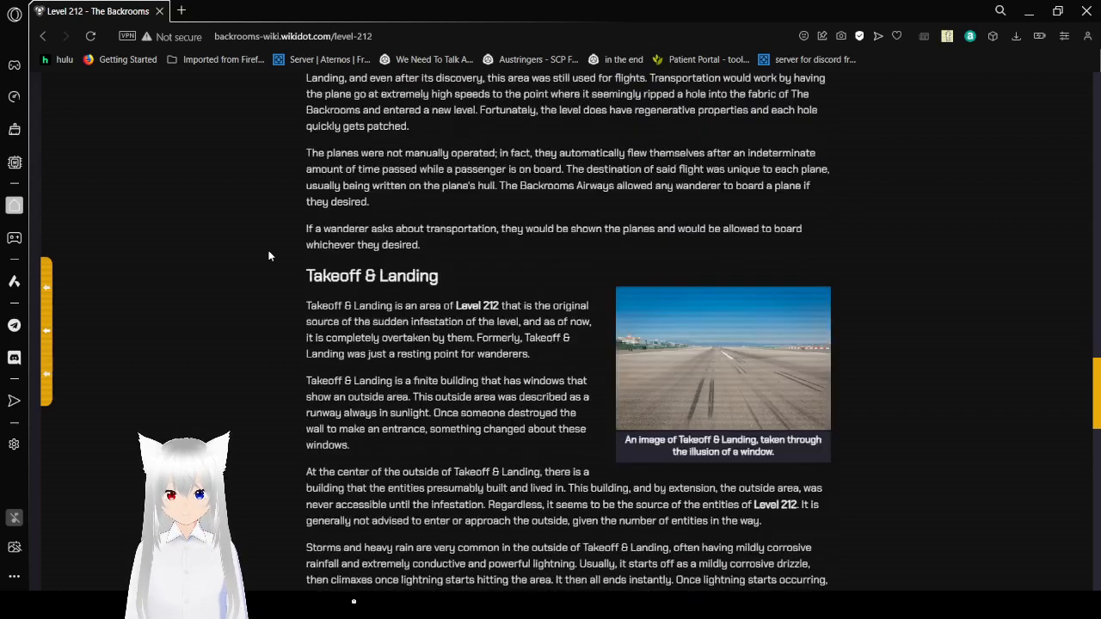
{"action": "scroll", "scroll_direction": "up", "scroll_amount": 3}
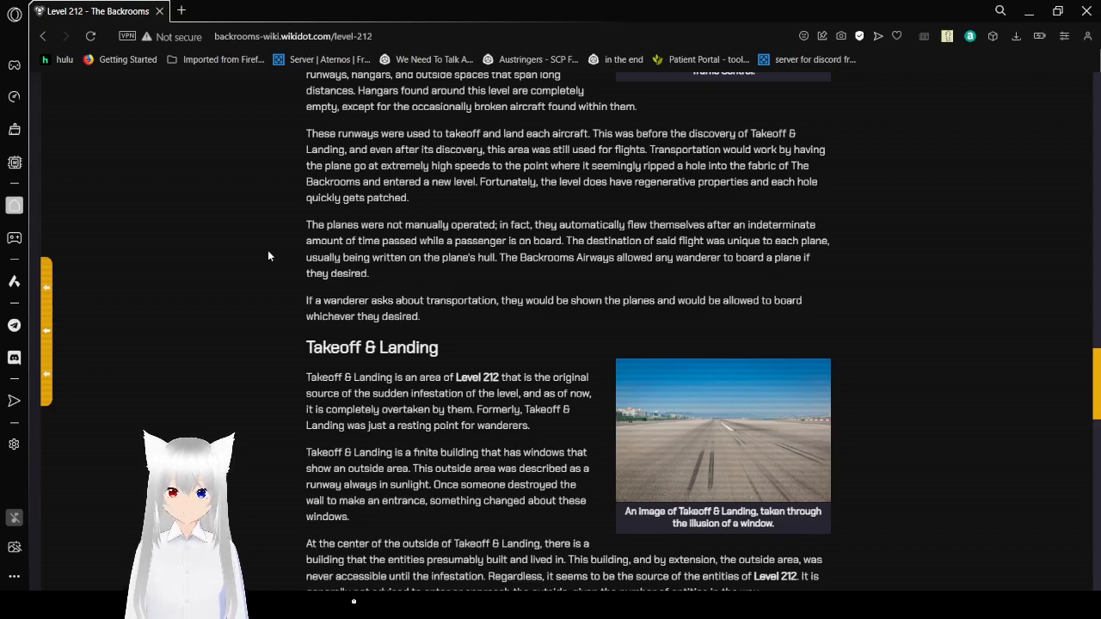
{"action": "scroll", "scroll_direction": "down", "scroll_amount": 3}
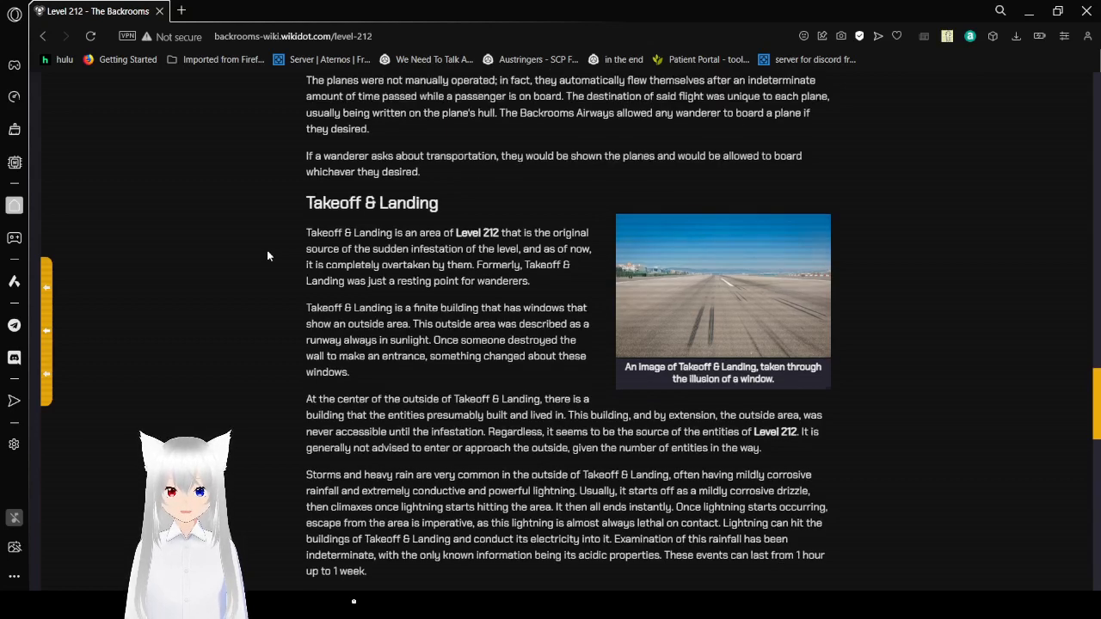
{"action": "scroll", "scroll_direction": "down", "scroll_amount": 3}
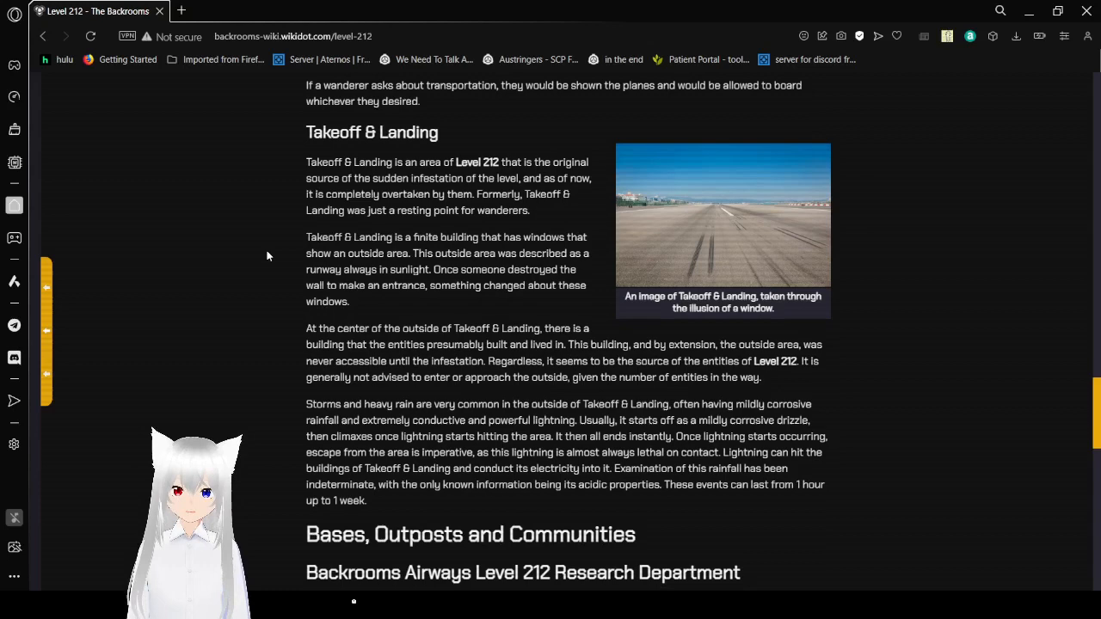
{"action": "scroll", "scroll_direction": "down", "scroll_amount": 3}
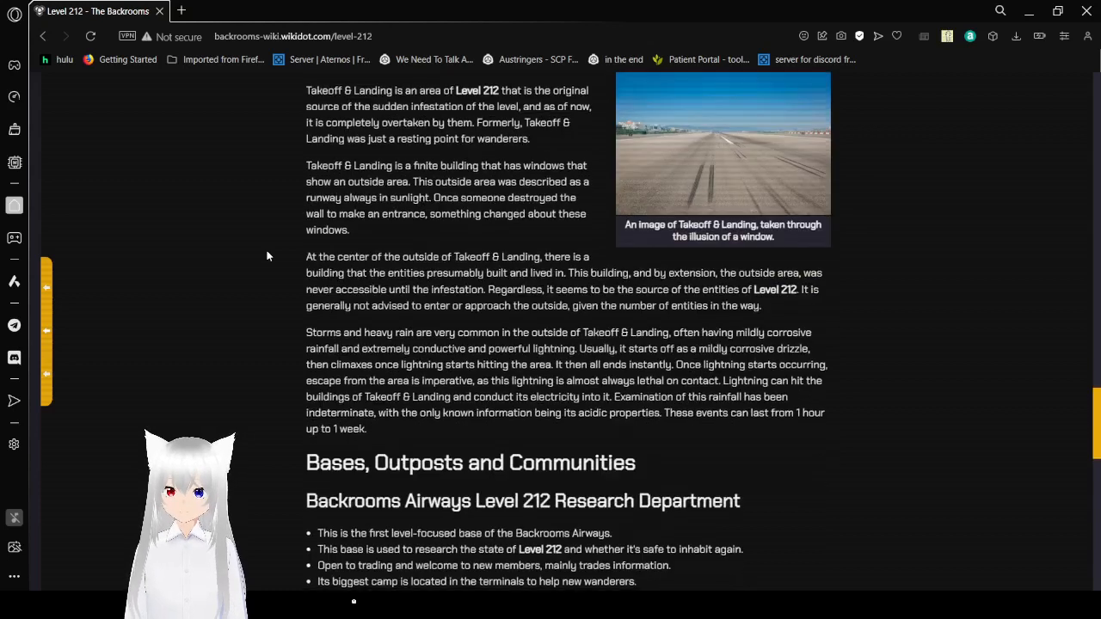
{"action": "scroll", "scroll_direction": "up", "scroll_amount": 3}
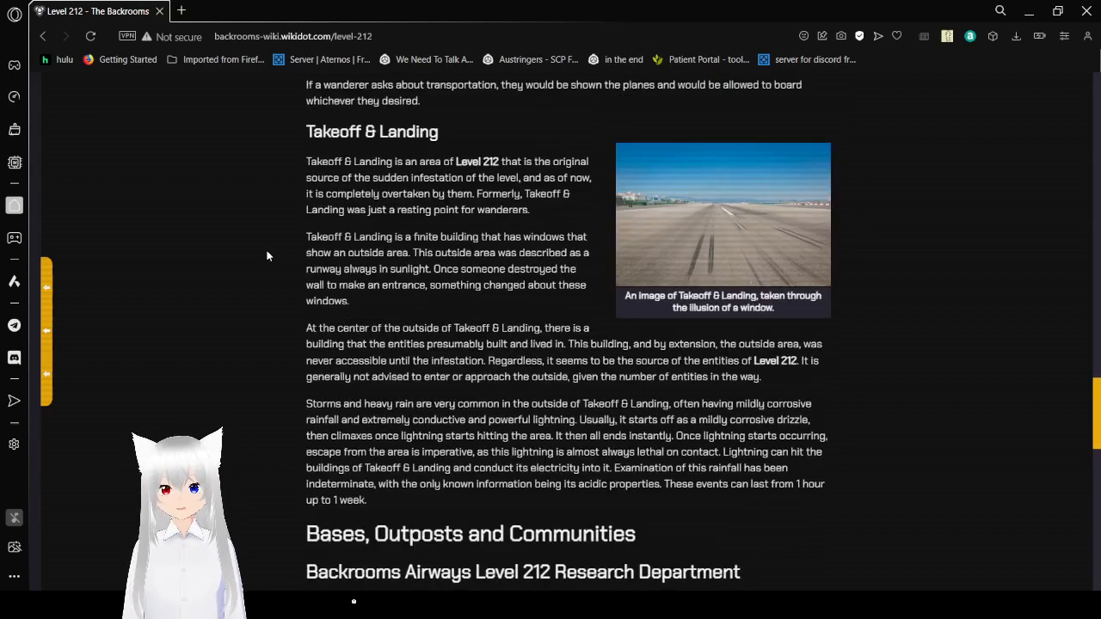
{"action": "scroll", "scroll_direction": "down", "scroll_amount": 3}
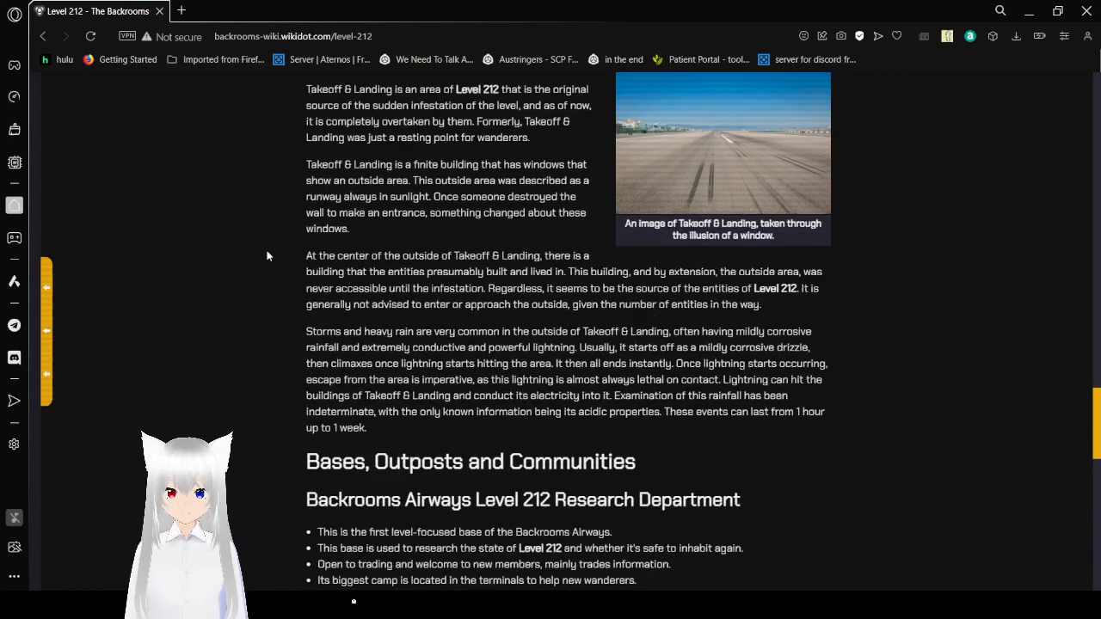
{"action": "scroll", "scroll_direction": "down", "scroll_amount": 3}
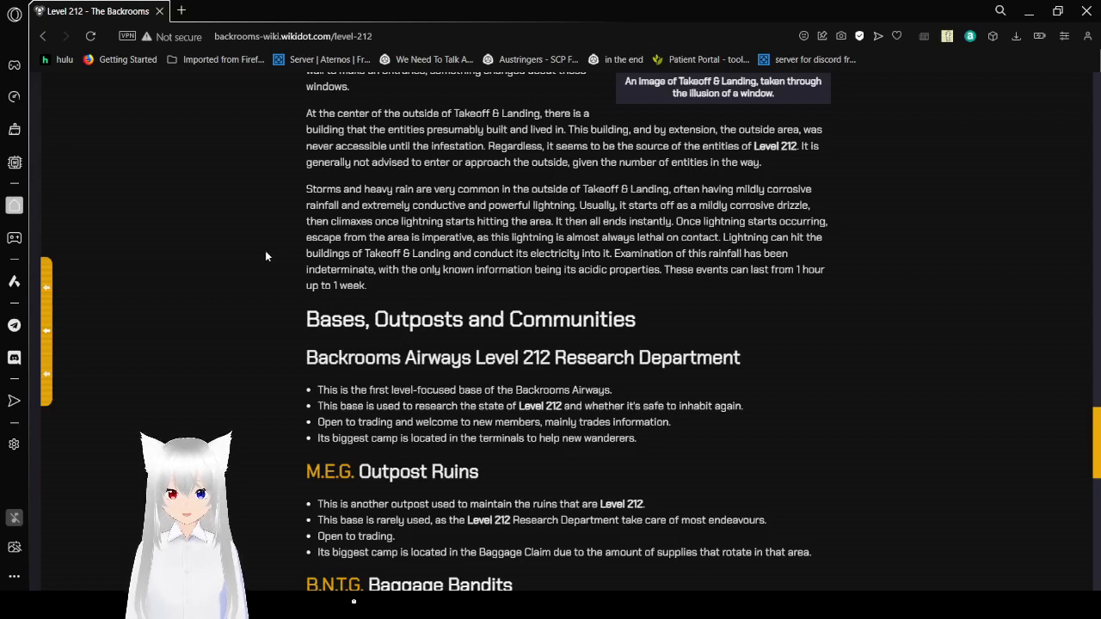
{"action": "scroll", "scroll_direction": "down", "scroll_amount": 3}
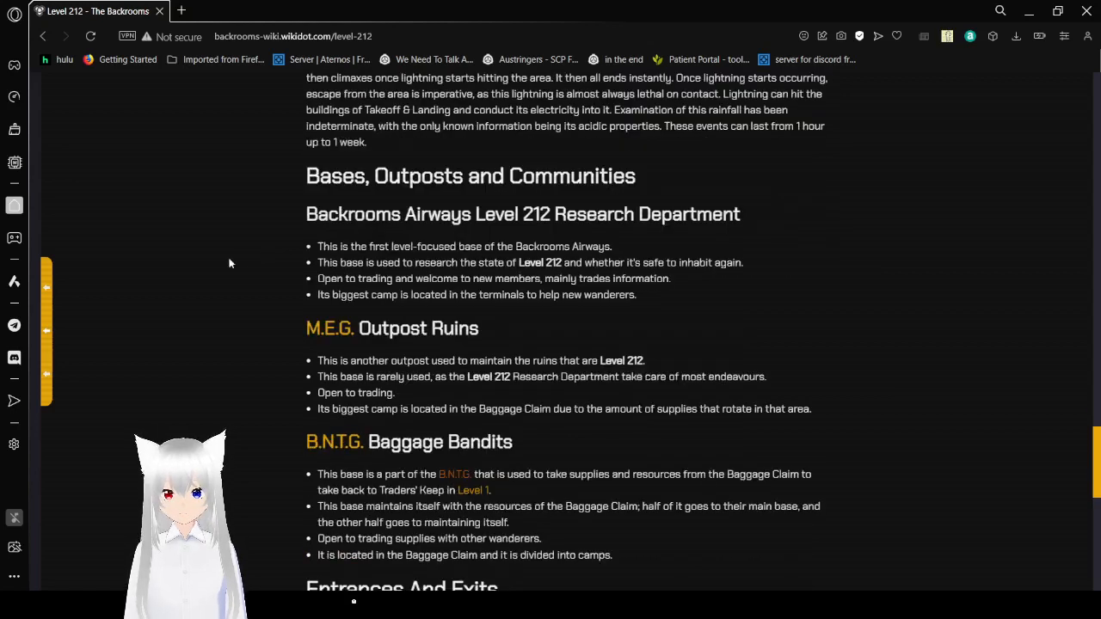
{"action": "scroll", "scroll_direction": "down", "scroll_amount": 3}
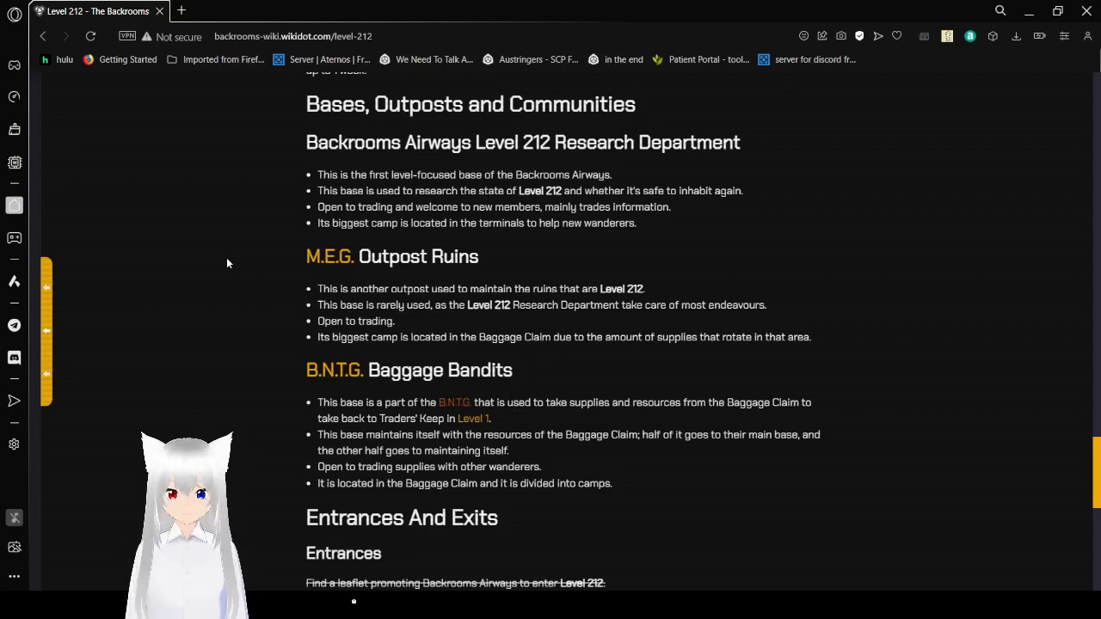
{"action": "mouse_move", "coordinate": [1007, 454]}
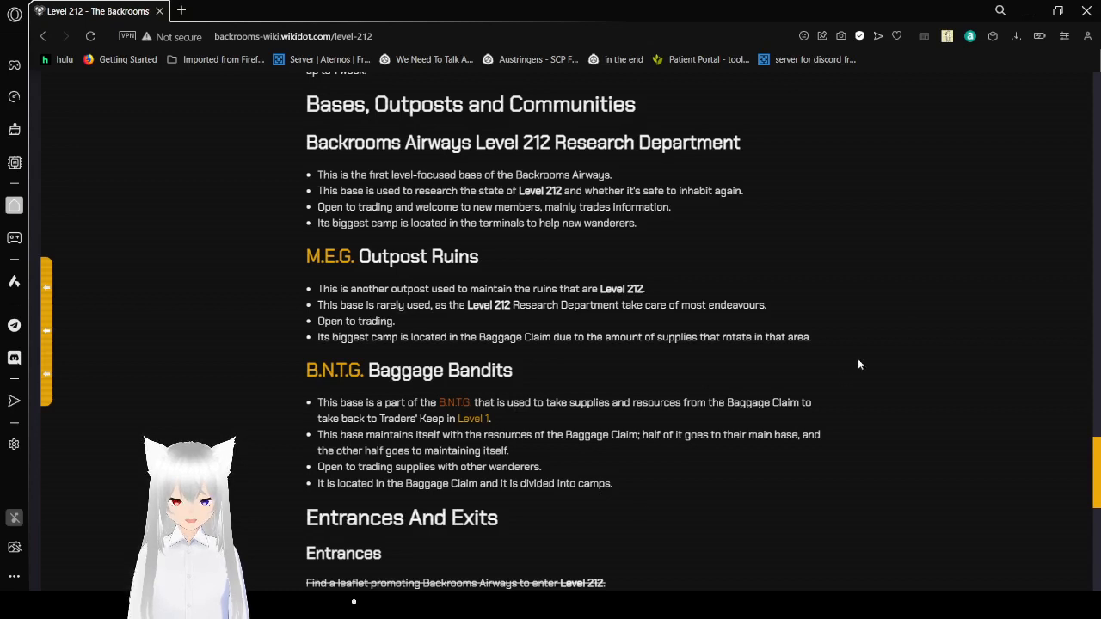
{"action": "mouse_move", "coordinate": [917, 312]}
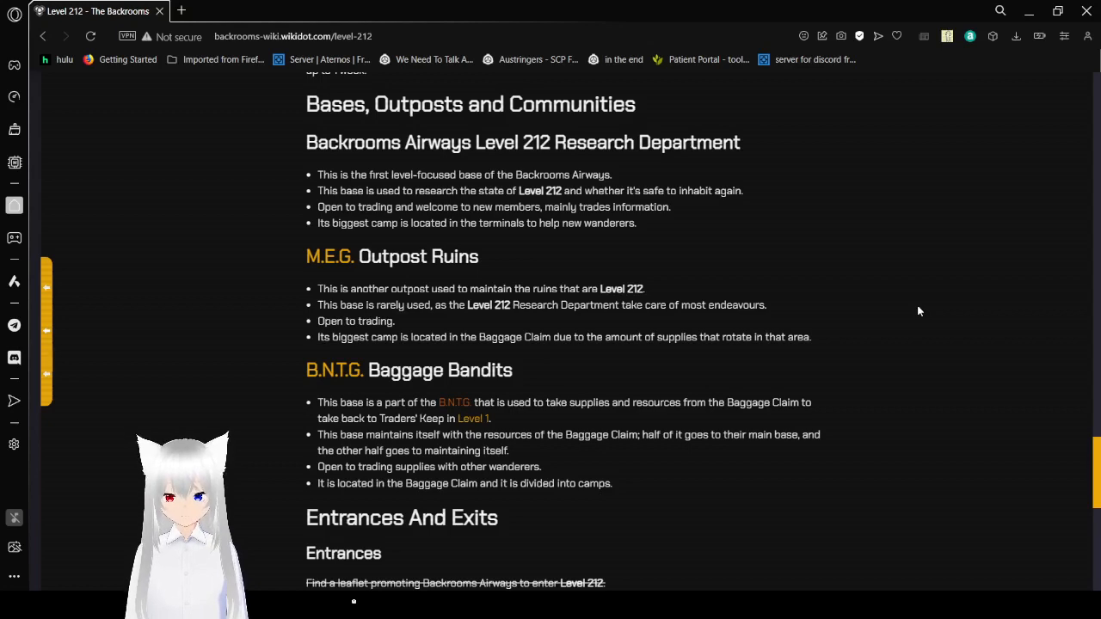
{"action": "scroll", "scroll_direction": "down", "scroll_amount": 3}
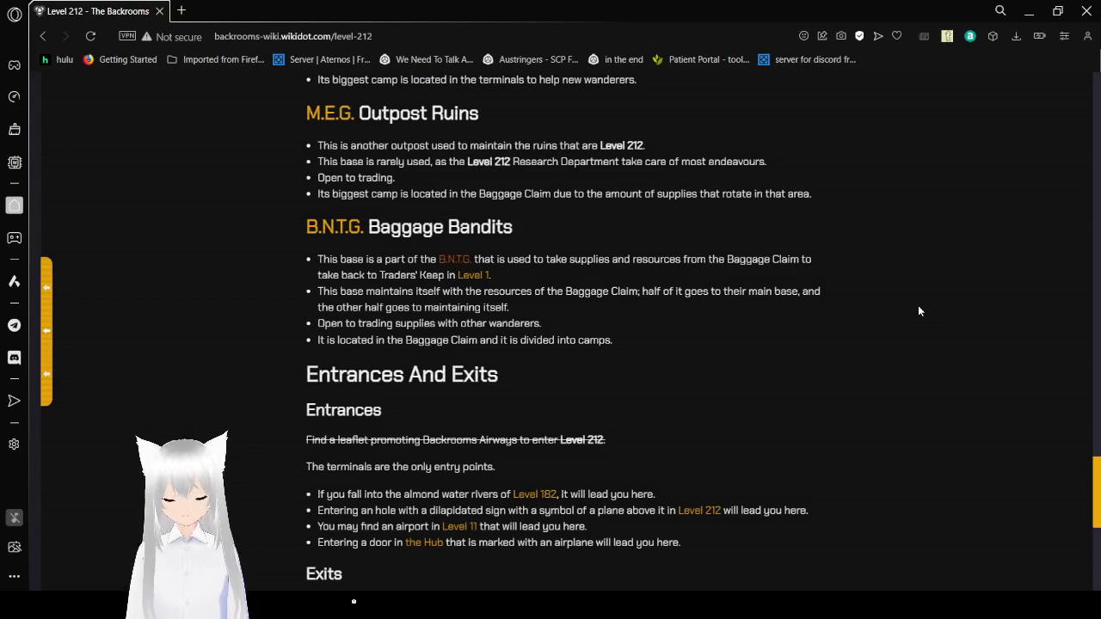
{"action": "scroll", "scroll_direction": "down", "scroll_amount": 3}
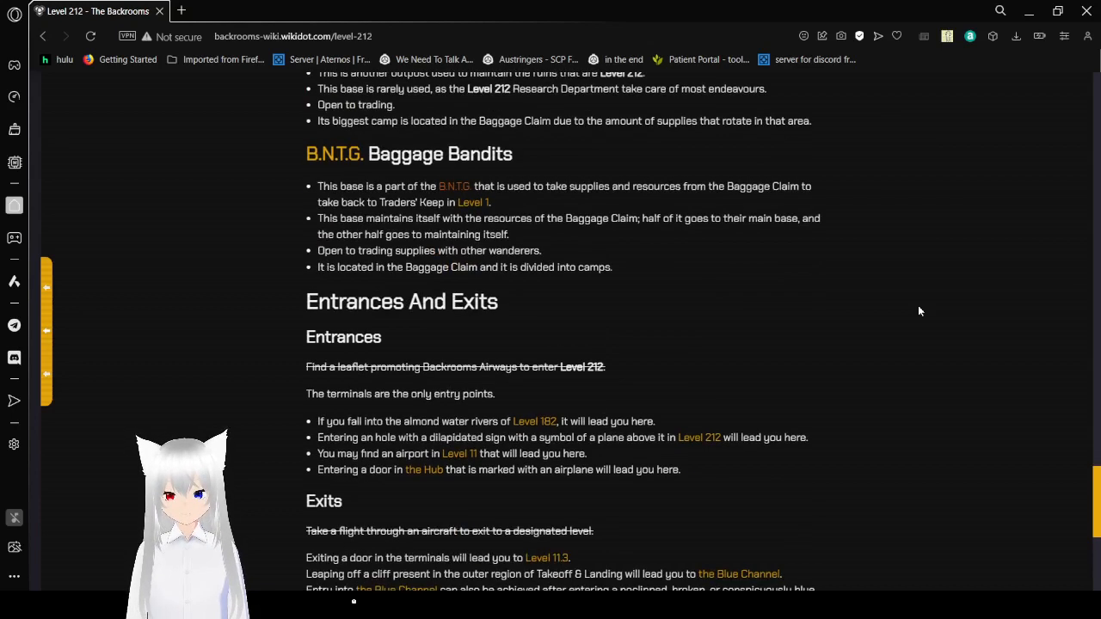
{"action": "scroll", "scroll_direction": "down", "scroll_amount": 3}
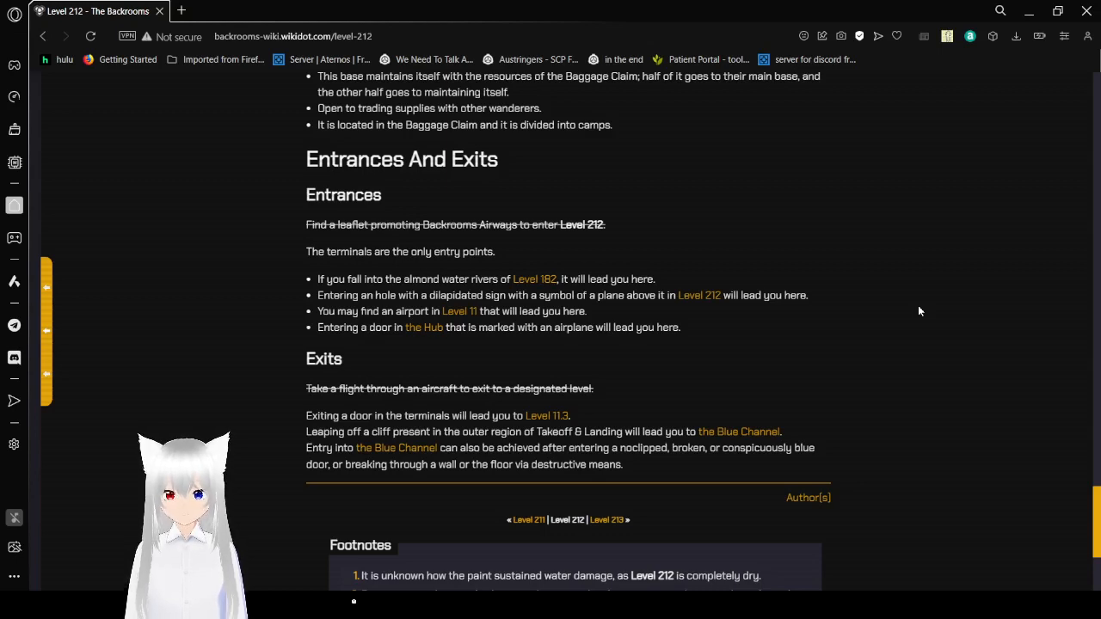
{"action": "scroll", "scroll_direction": "down", "scroll_amount": 3}
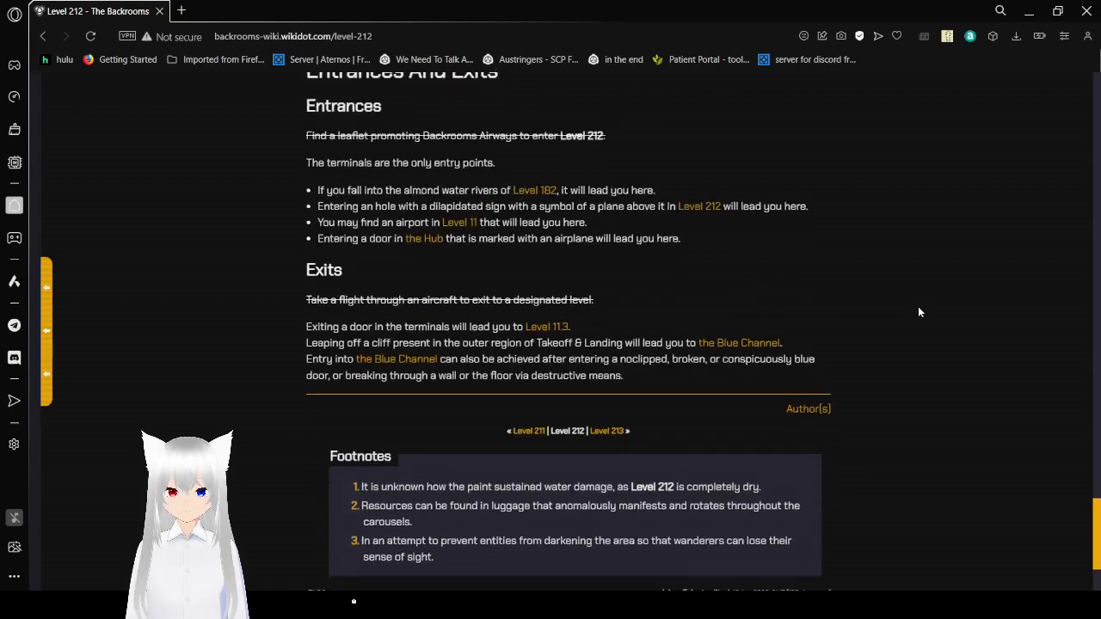
{"action": "scroll", "scroll_direction": "down", "scroll_amount": 3}
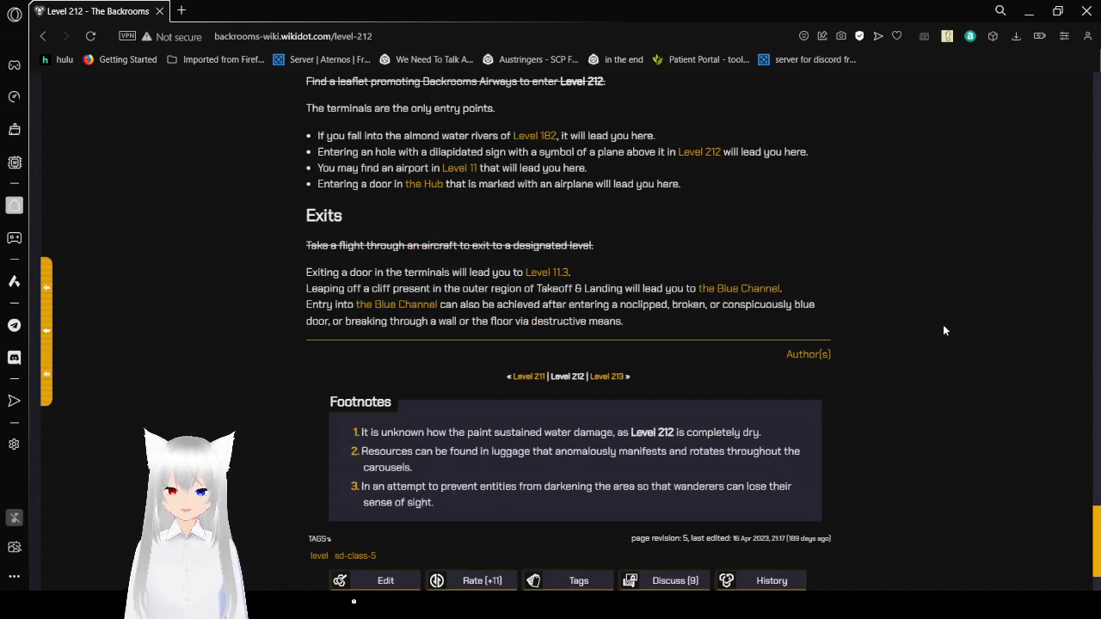